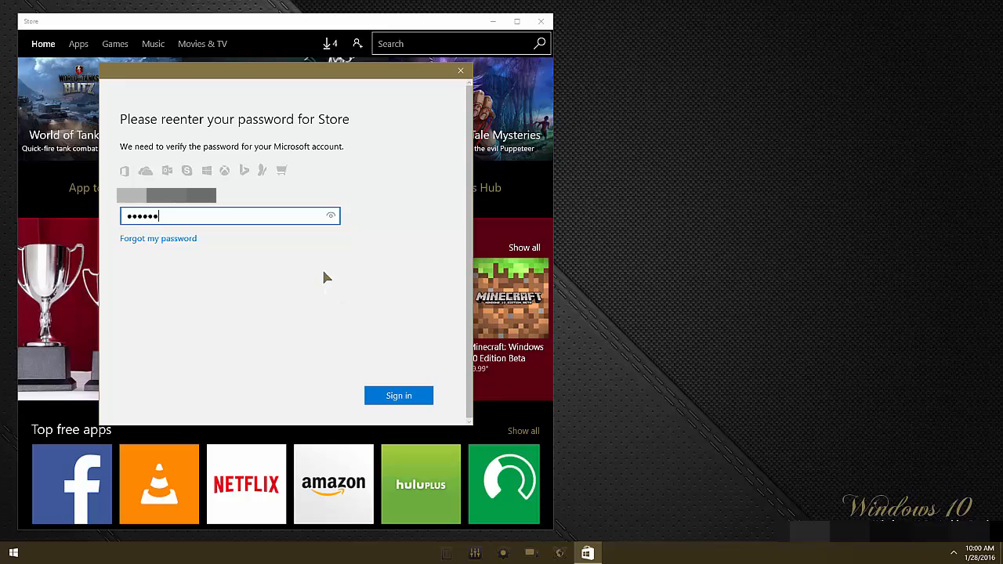
Reveal and re-mask the typed Store password, then close the Microsoft Store window
click(331, 216)
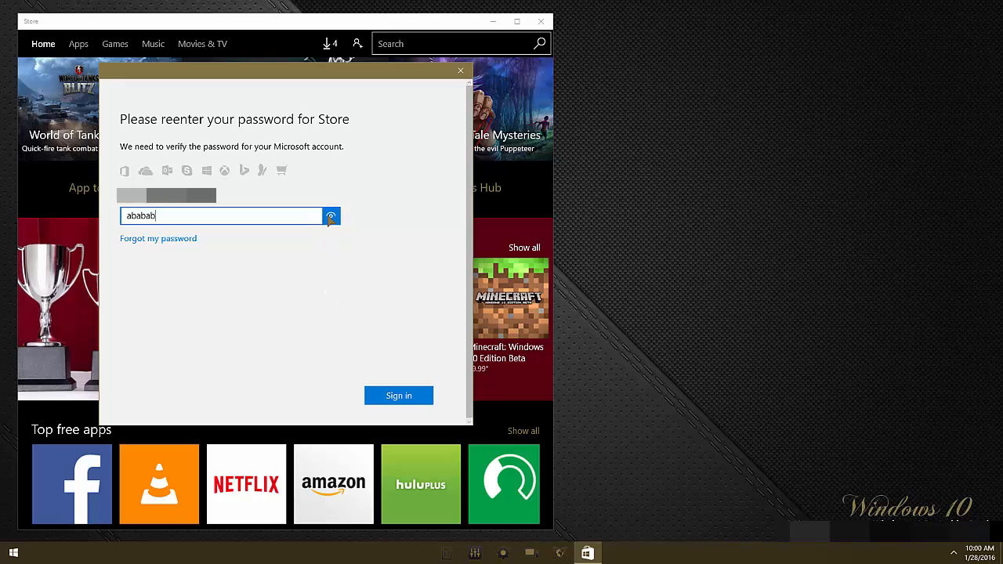
click(330, 216)
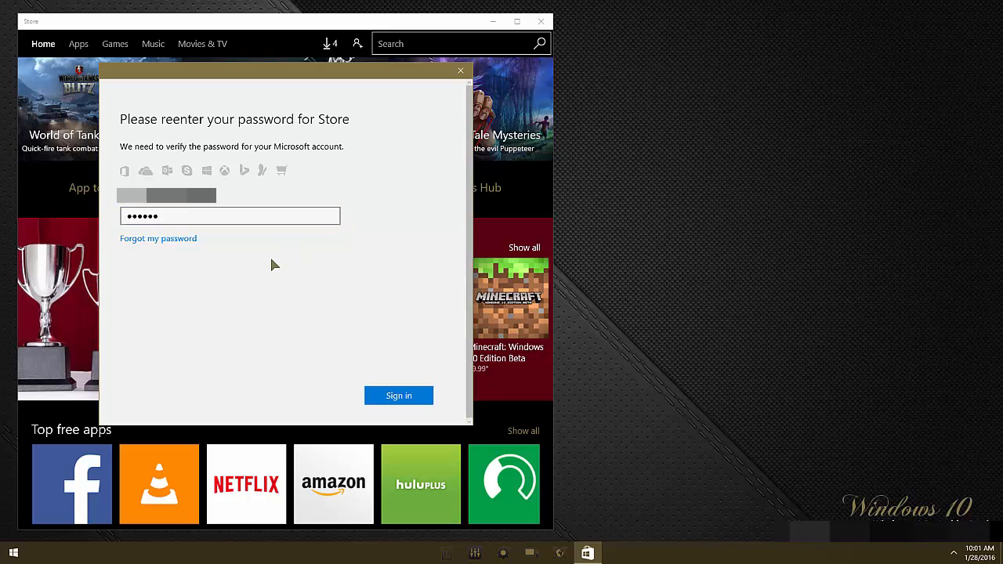
mouse_move(267, 258)
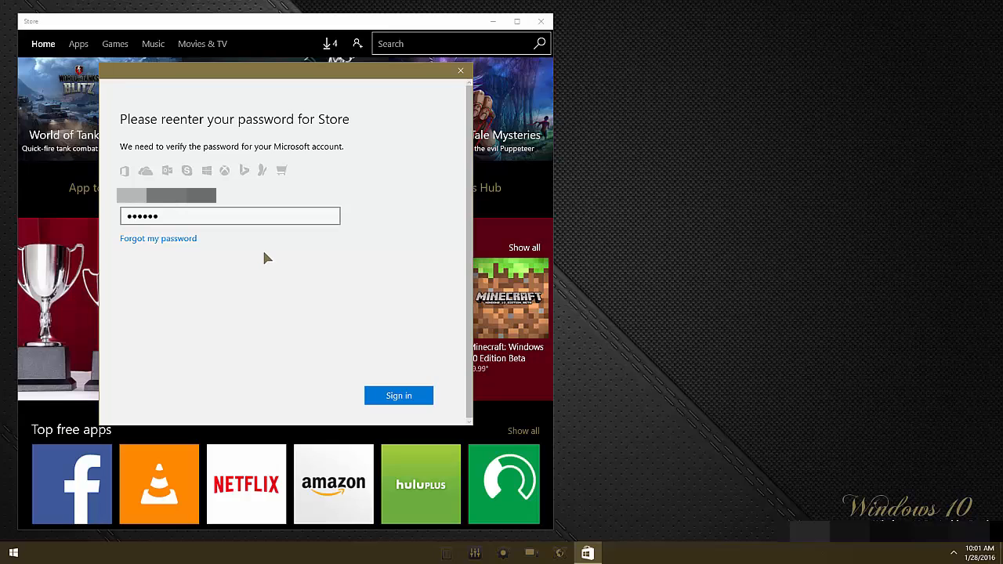
mouse_move(348, 264)
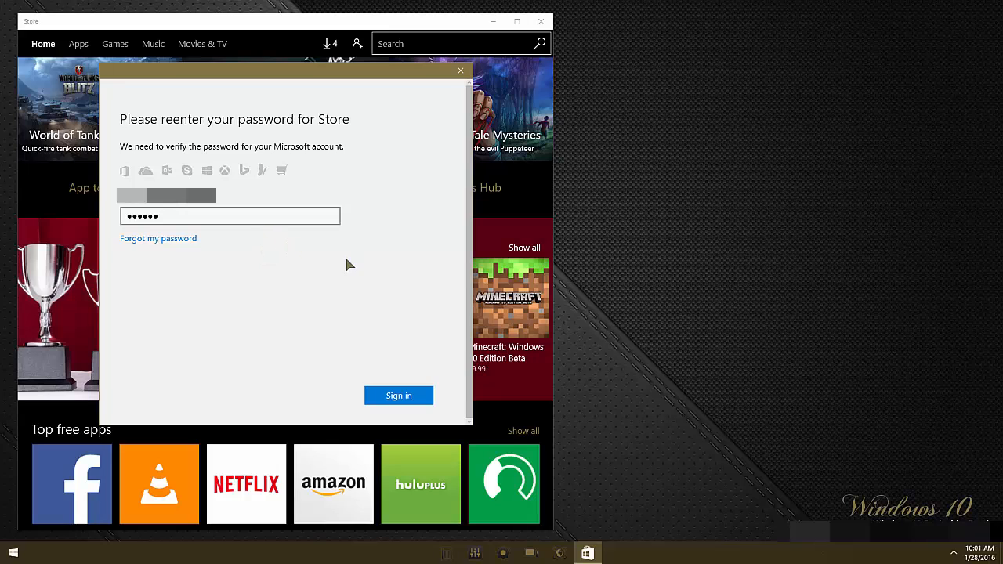
mouse_move(329, 274)
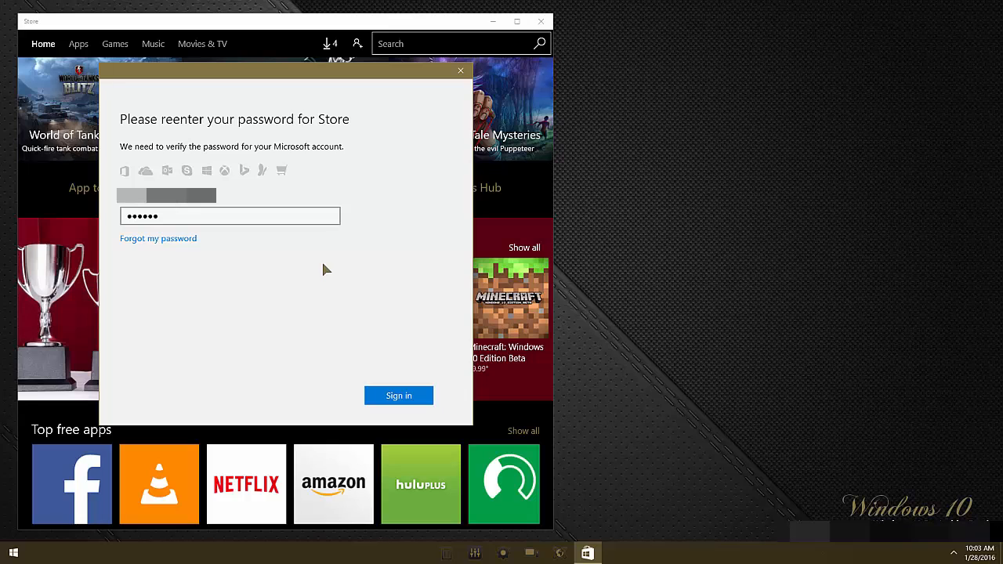
click(398, 396)
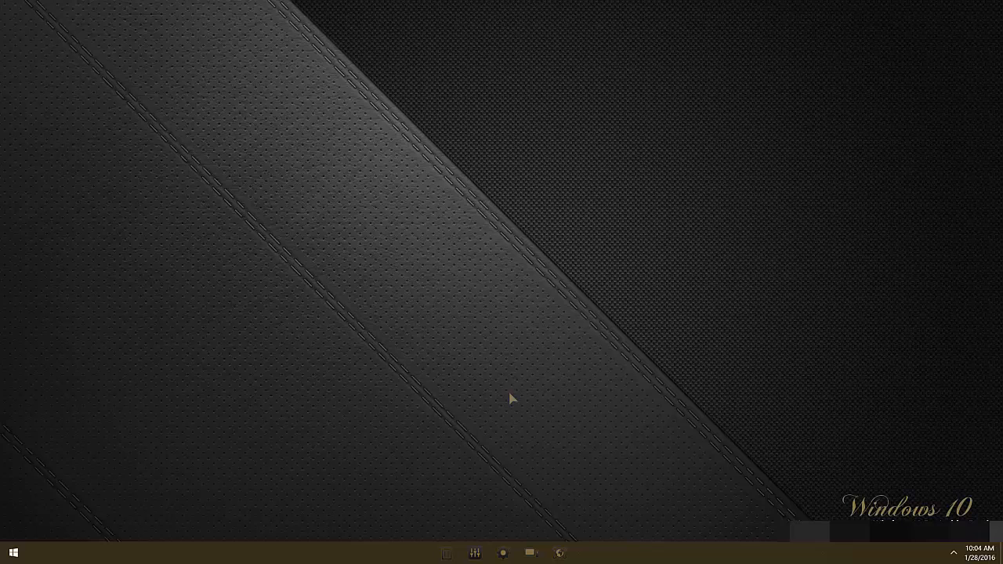
mouse_move(410, 280)
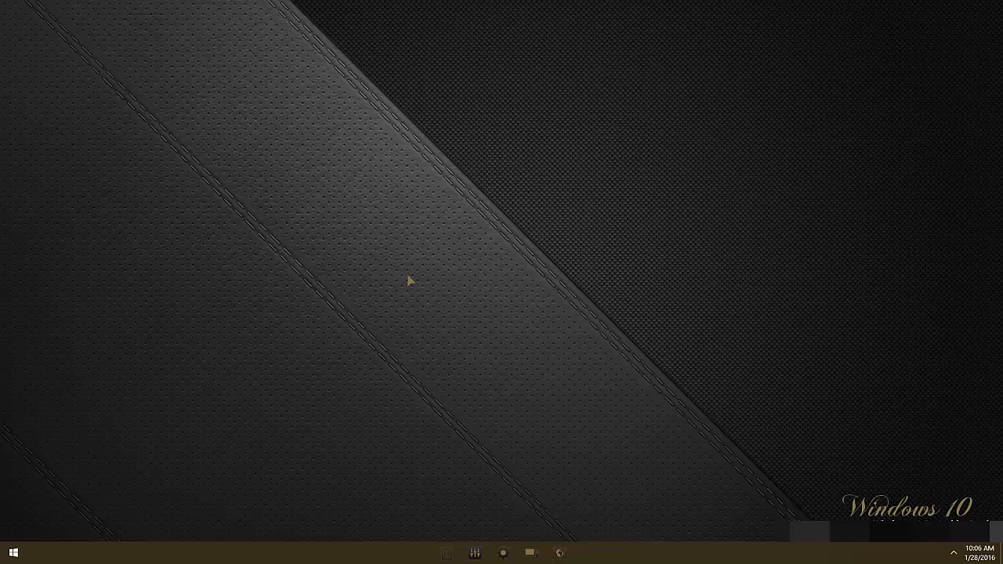
mouse_move(329, 273)
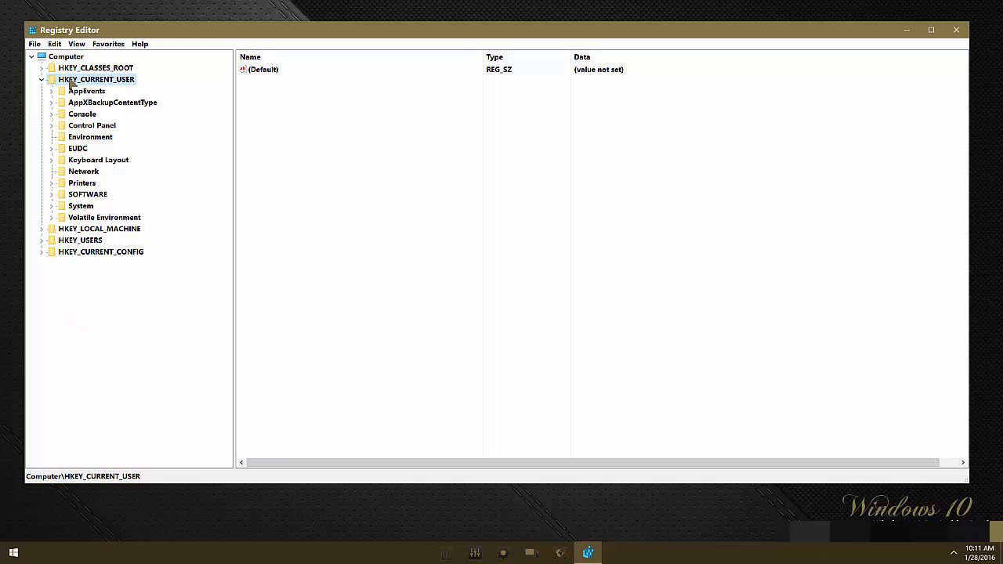
mouse_move(102, 309)
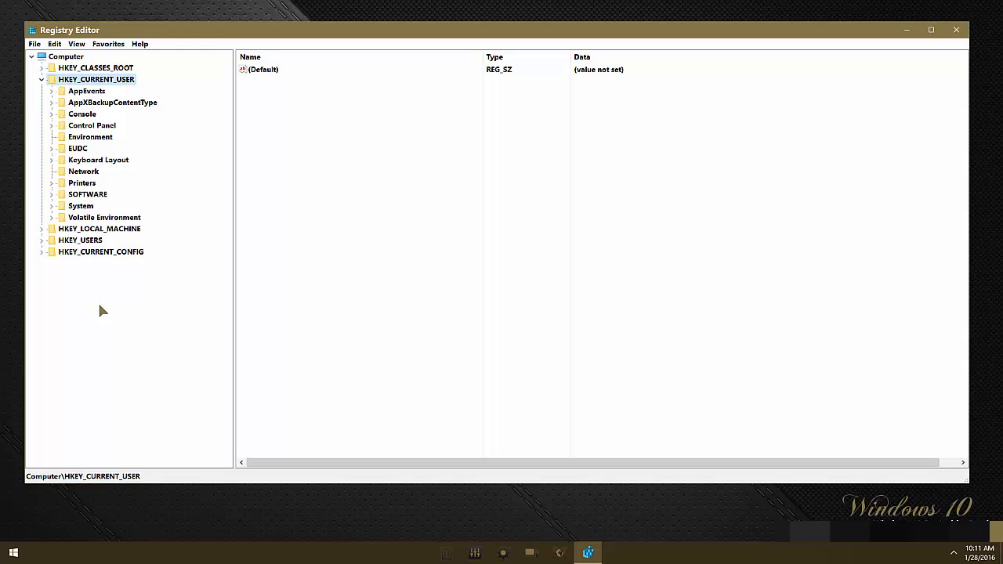
mouse_move(100, 304)
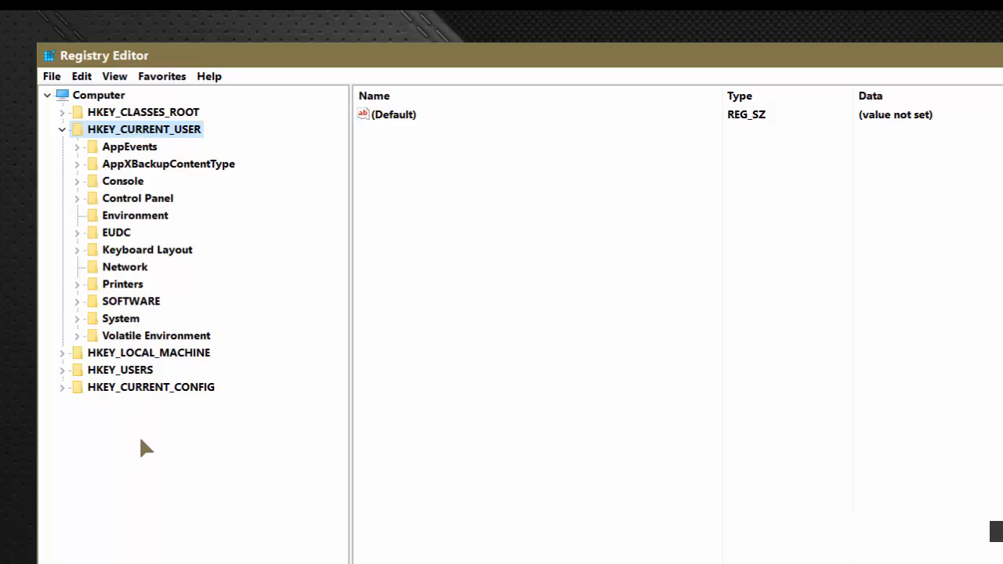
mouse_move(122, 203)
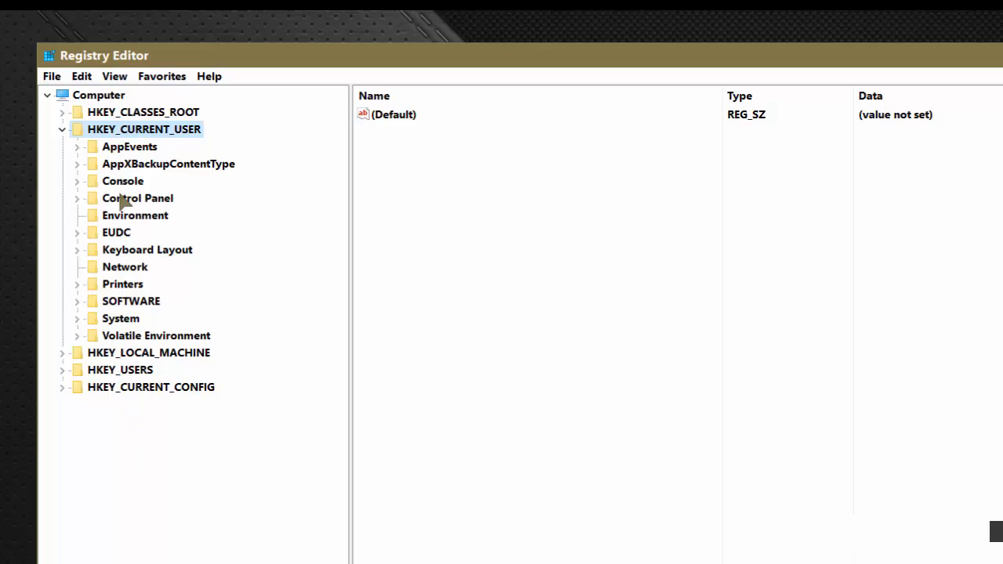
mouse_move(143, 139)
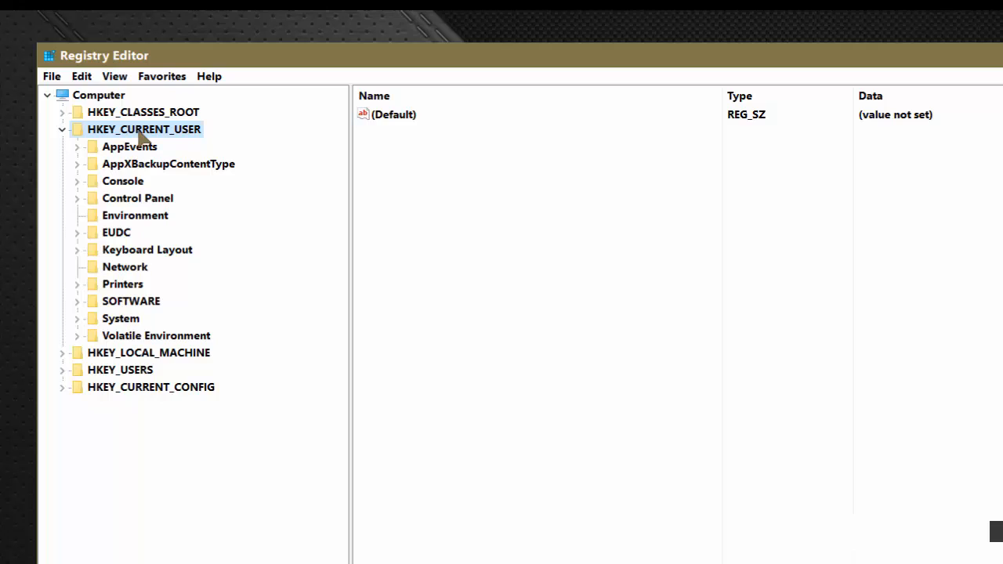
mouse_move(153, 362)
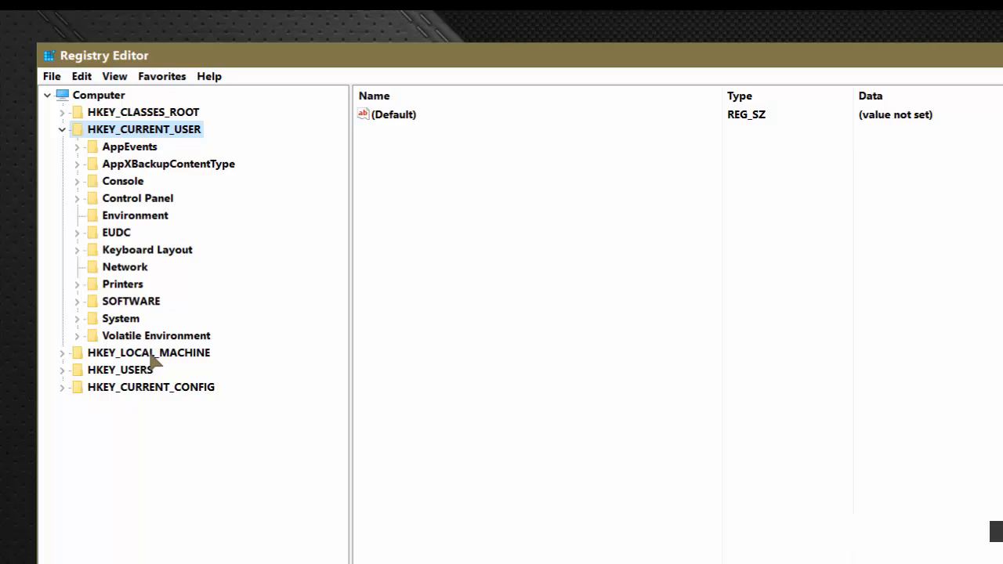
mouse_move(160, 446)
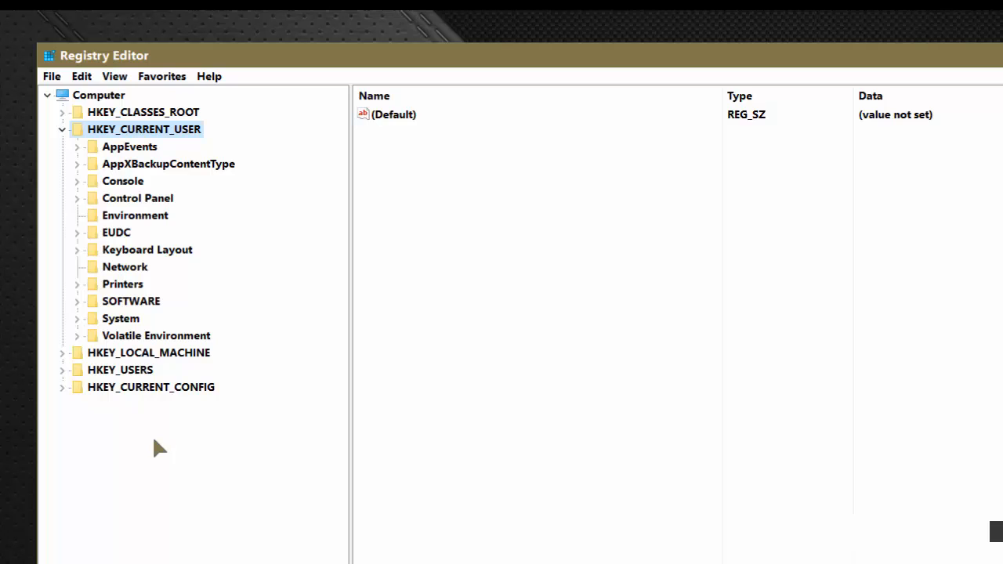
mouse_move(95, 260)
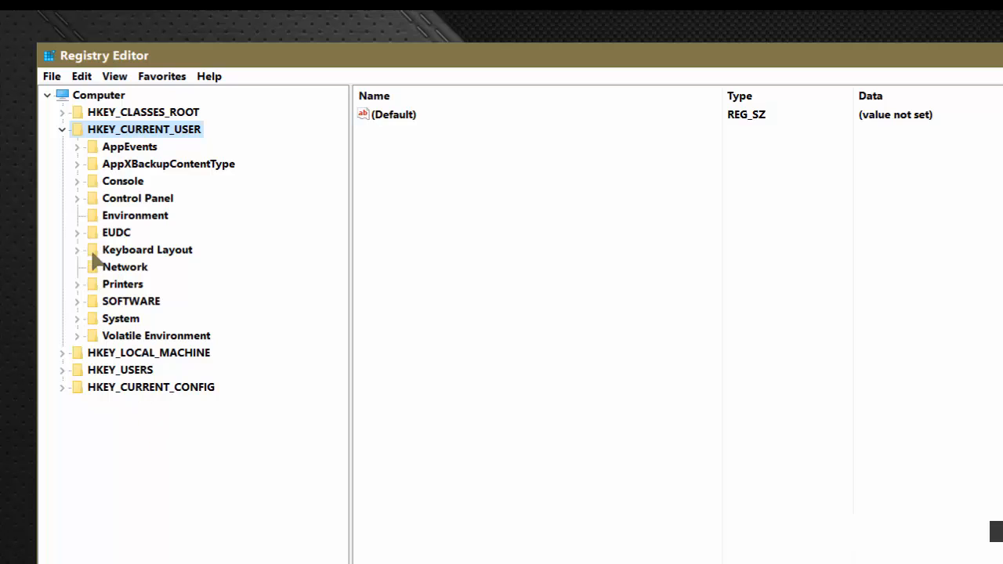
mouse_move(102, 138)
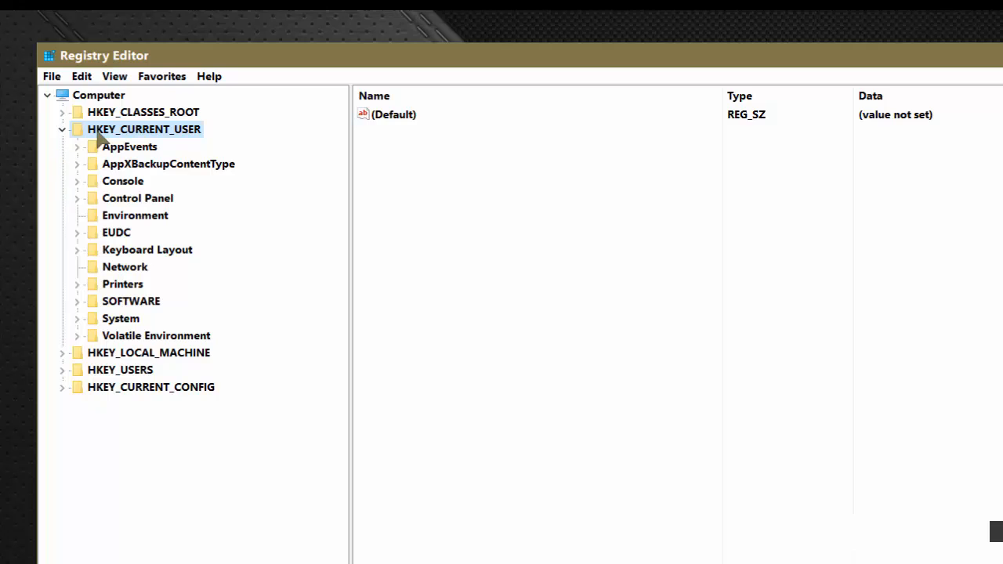
mouse_move(62, 262)
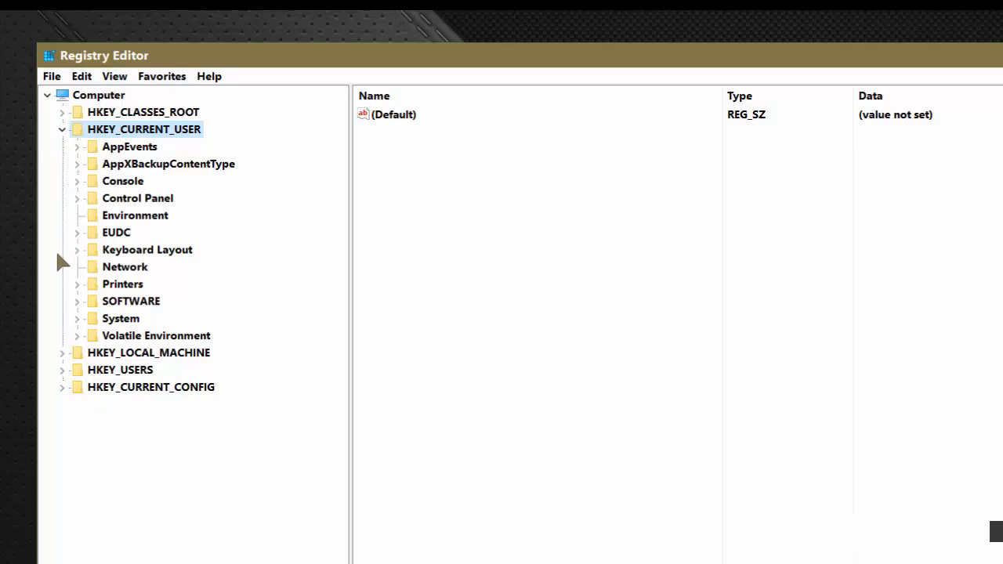
mouse_move(196, 140)
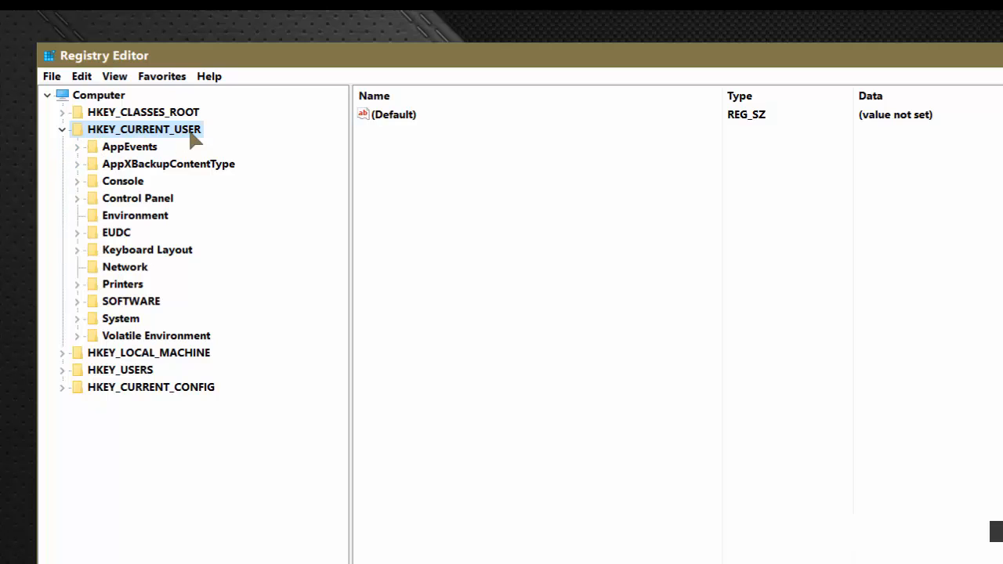
Navigate the tree to HKEY_CURRENT_USER\SOFTWARE\Policies\Microsoft\Windows and select it
click(130, 301)
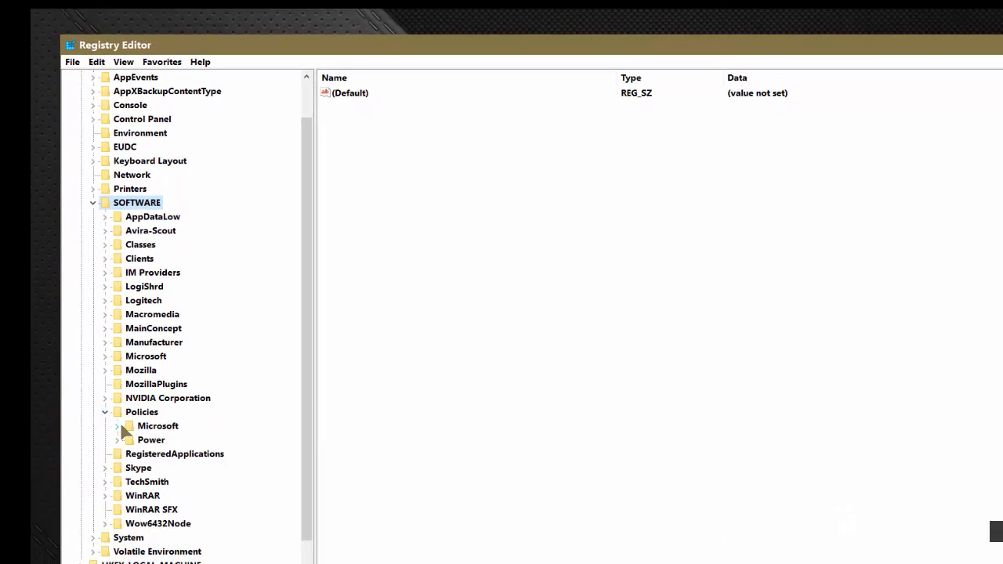
click(117, 425)
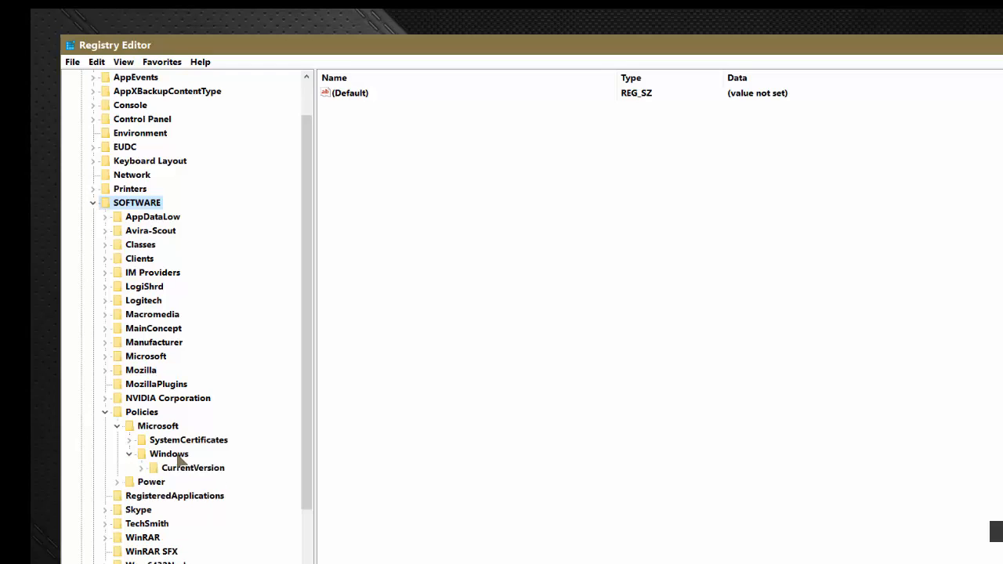
click(169, 453)
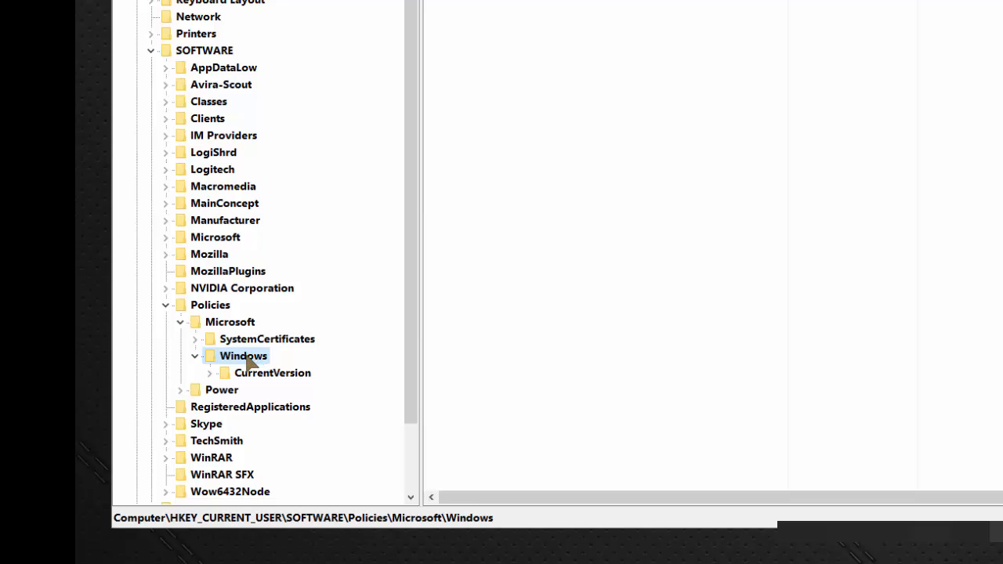
Create a new key named CredUI under the Policies\Microsoft\Windows key
right_click(243, 355)
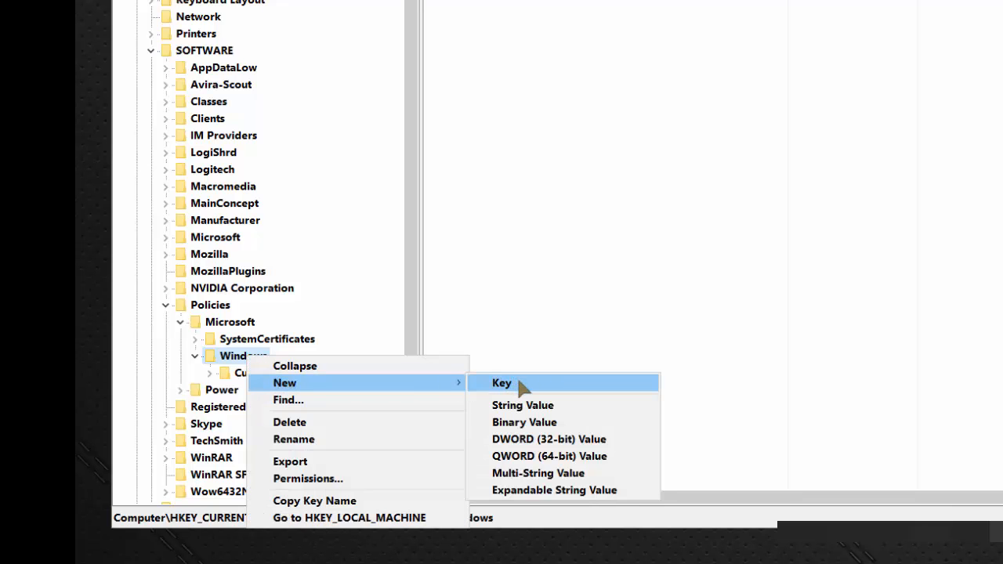
click(501, 383)
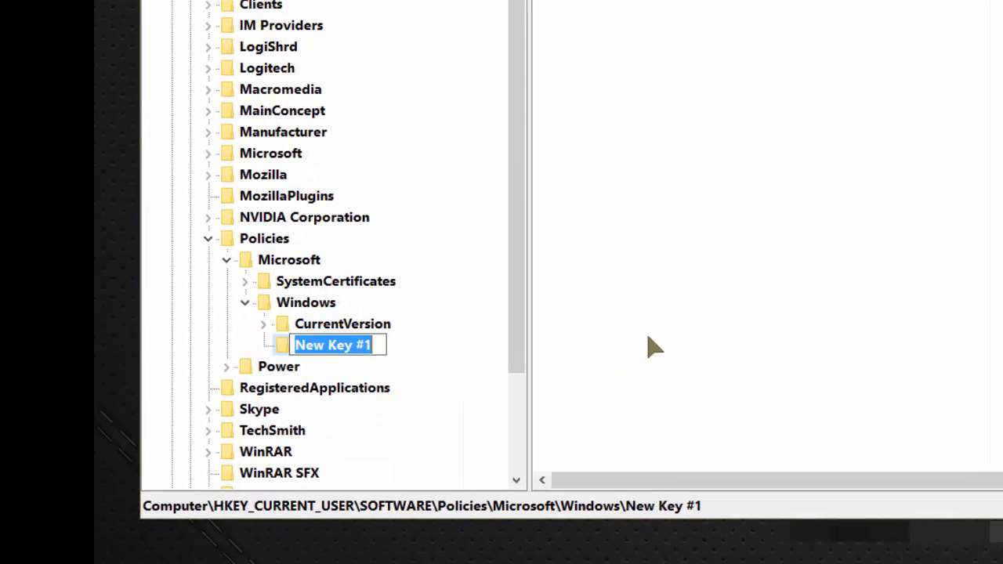
text(Cred)
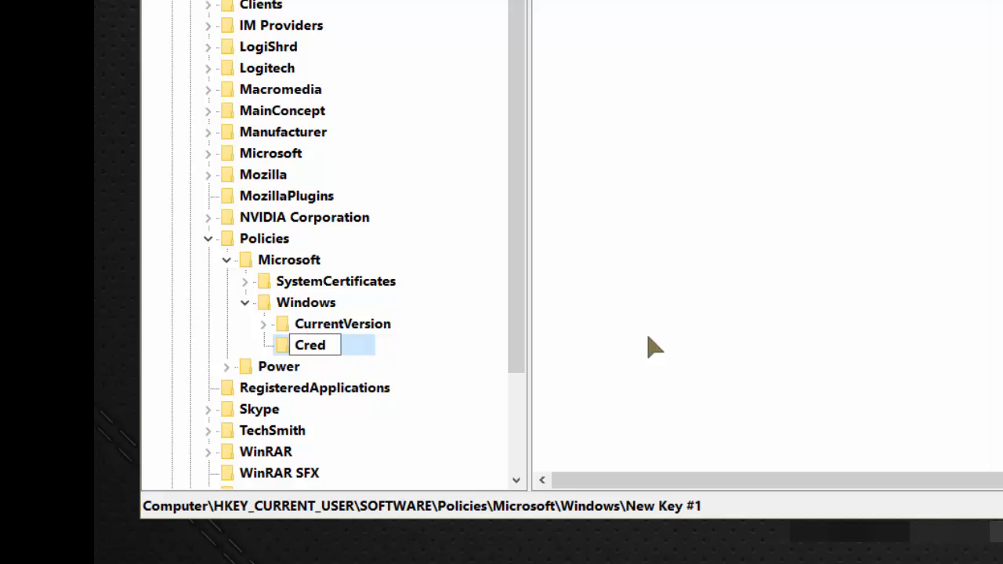
text(UI)
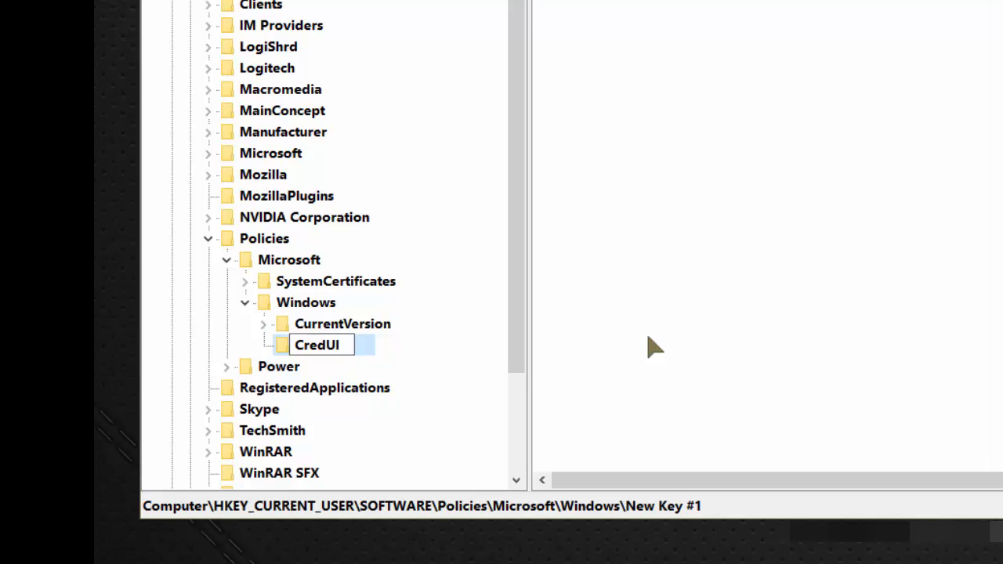
key(Return)
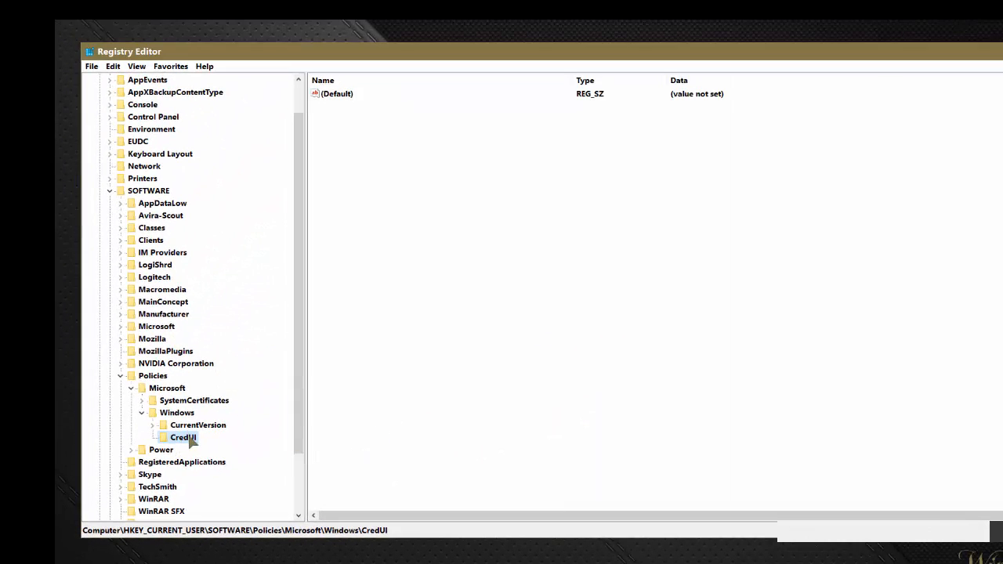
mouse_move(417, 283)
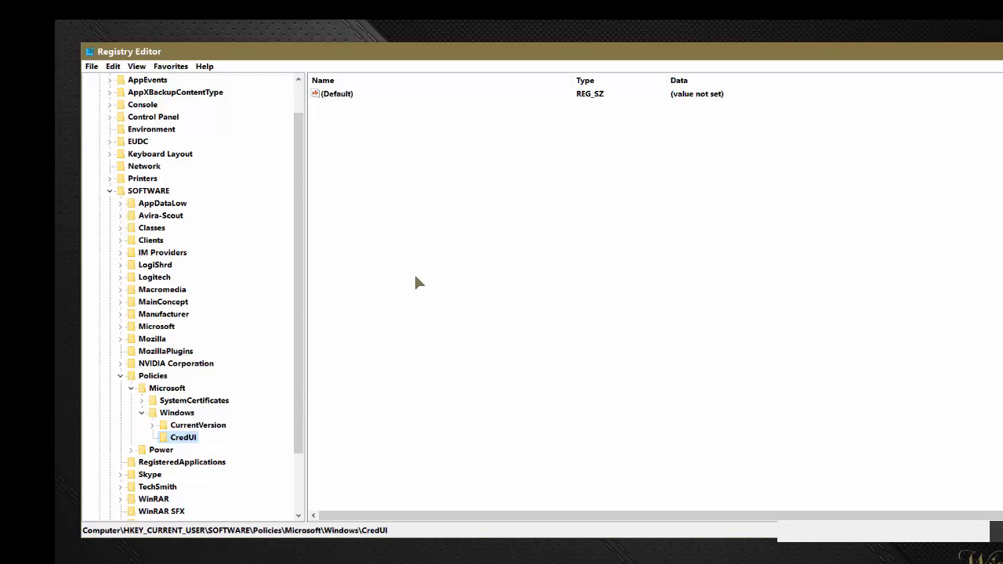
mouse_move(400, 254)
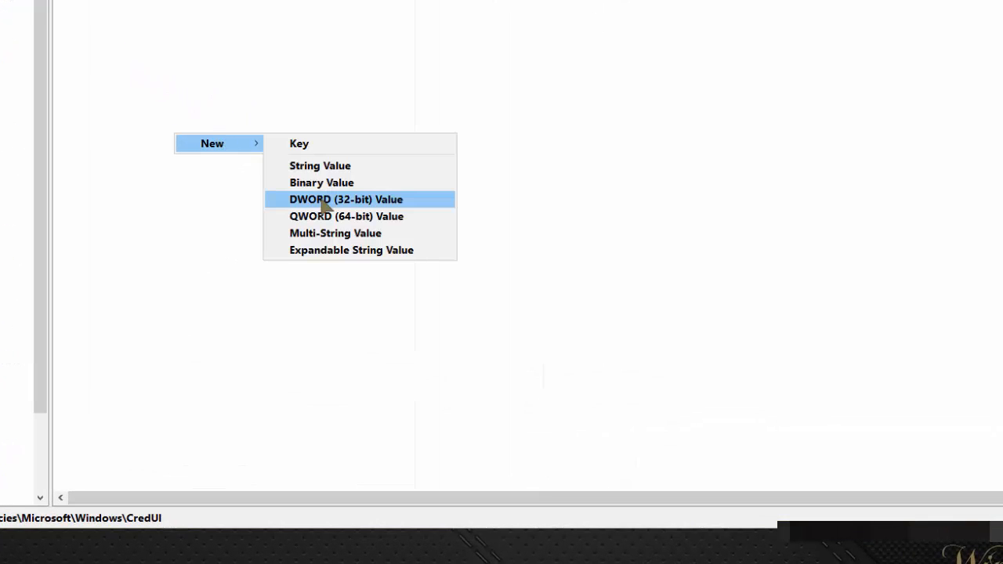
Add DWORD (32-bit) DisablePasswordReveal to CredUI with data 1, then browse installed apps
click(345, 199)
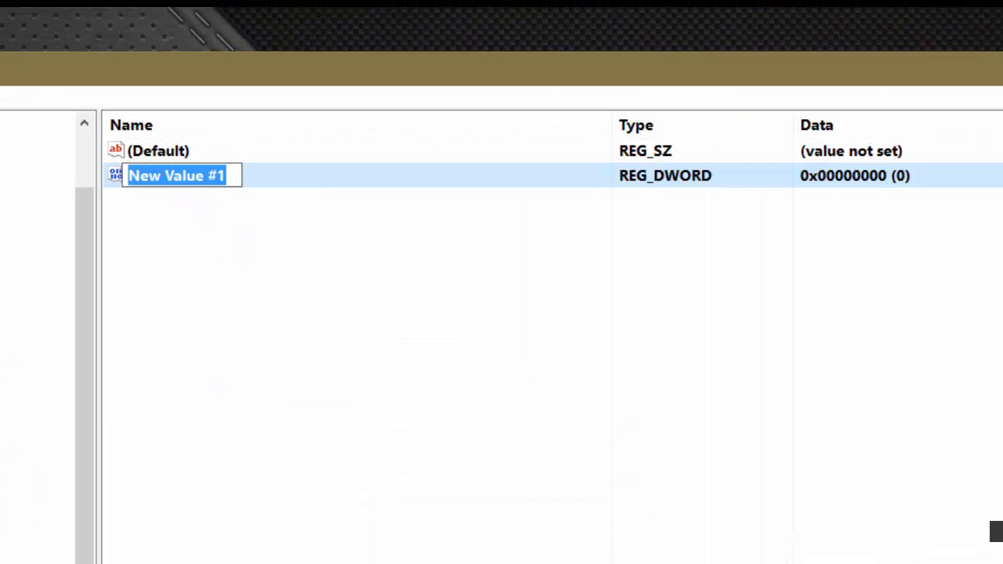
text(D)
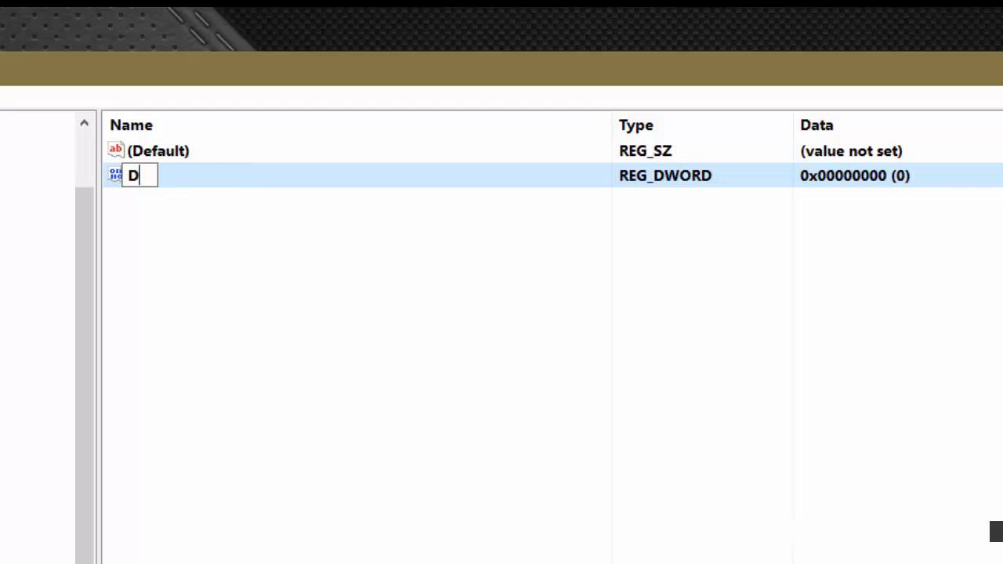
text(isableP)
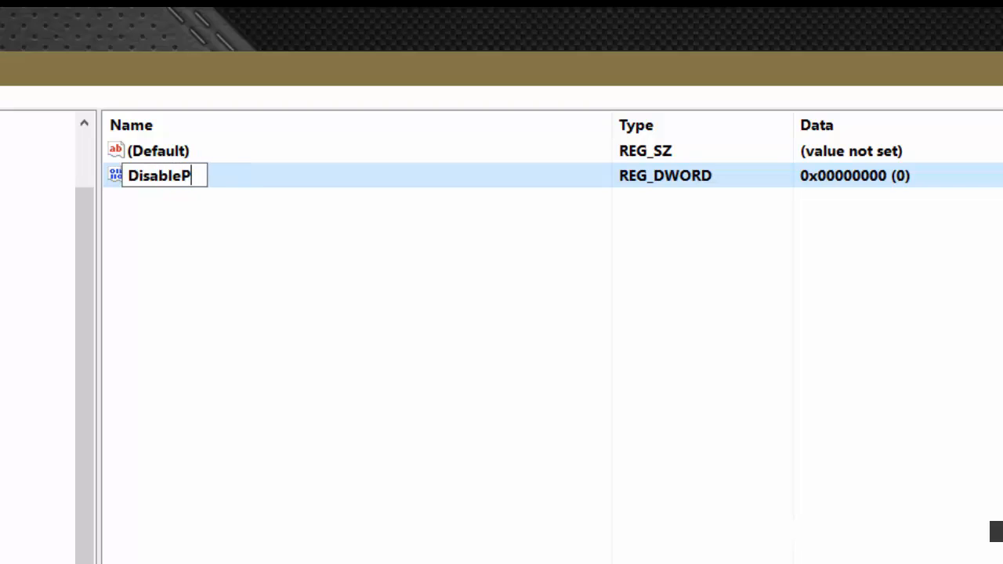
text(assw)
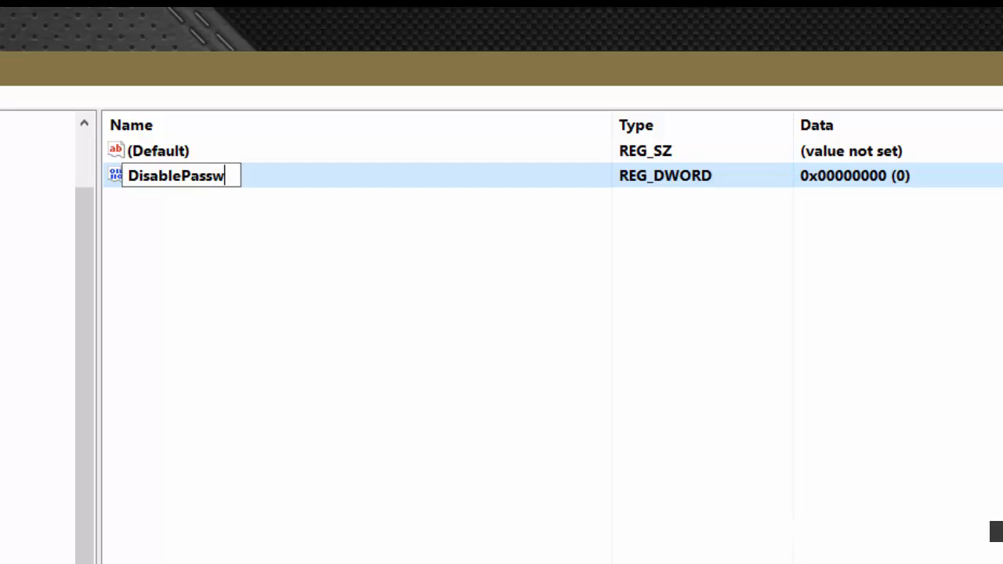
text(ordReveal)
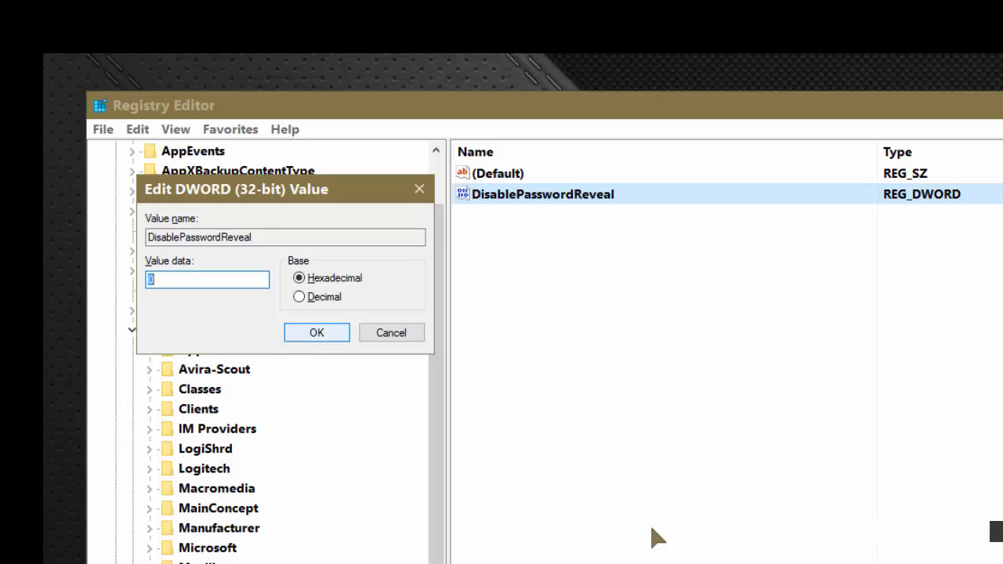
click(316, 332)
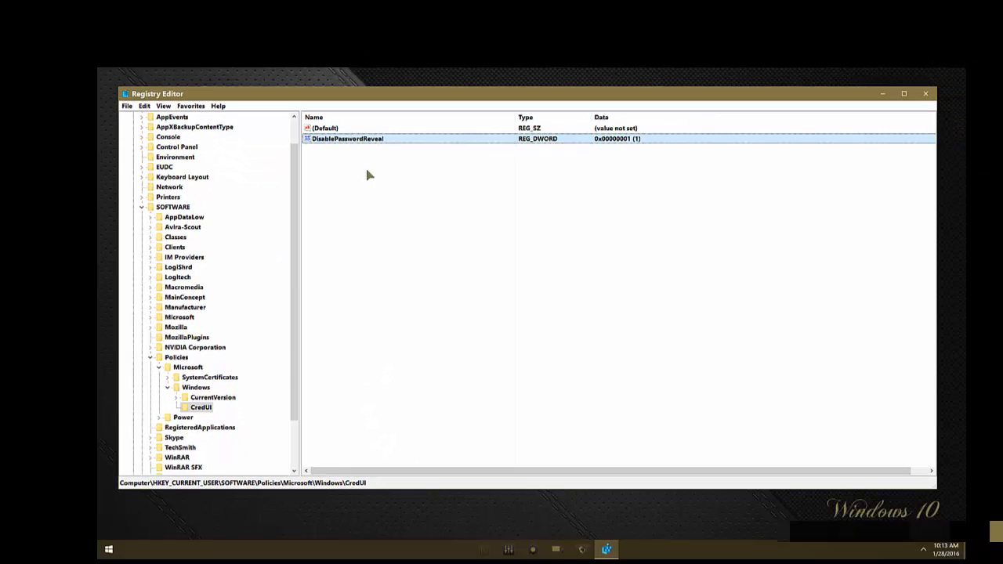
click(108, 548)
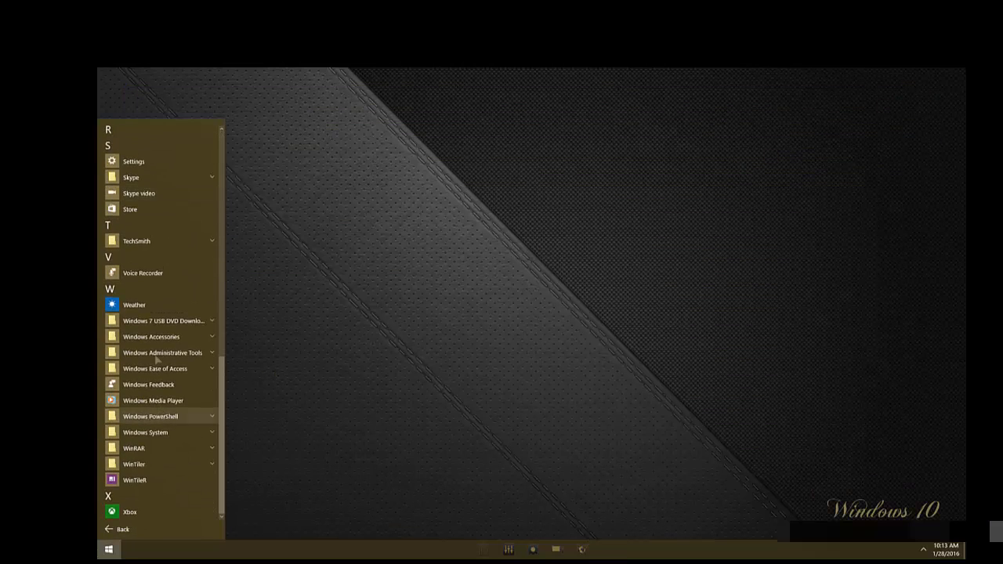
Launch Microsoft Store from the app list and start the account sign-in
click(129, 209)
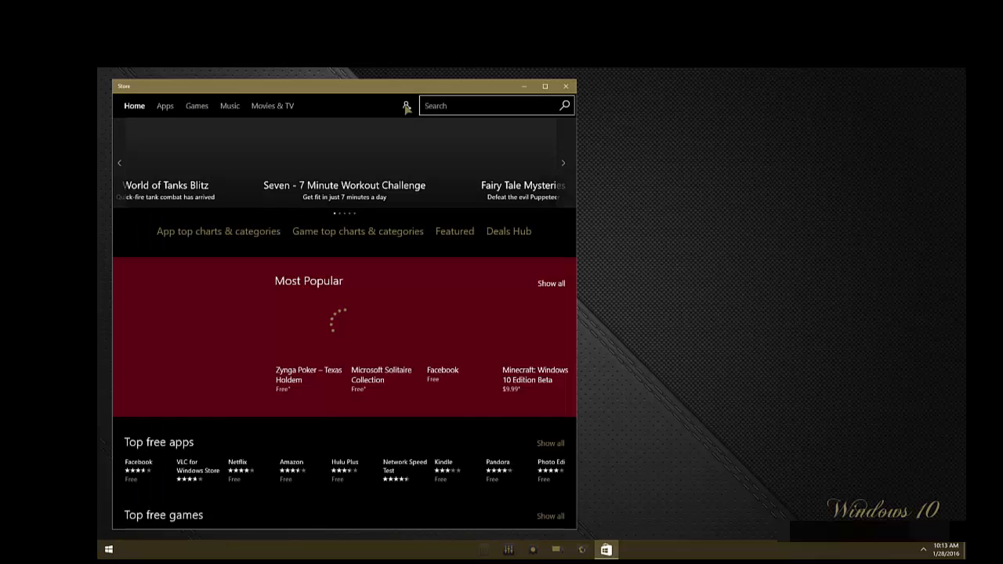
click(405, 106)
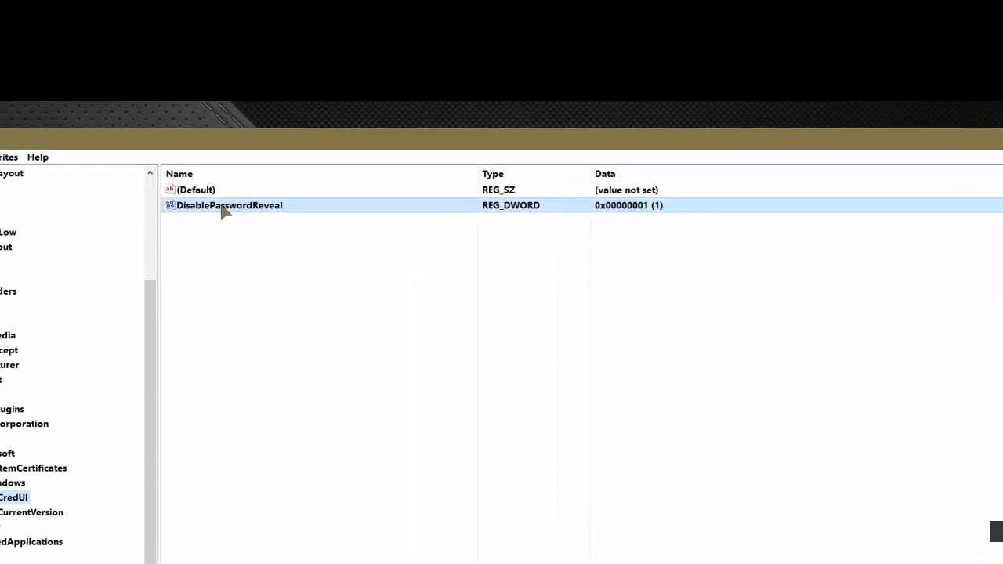
Change DisablePasswordReveal data to 0, then delete the CredUI key permanently
double_click(229, 204)
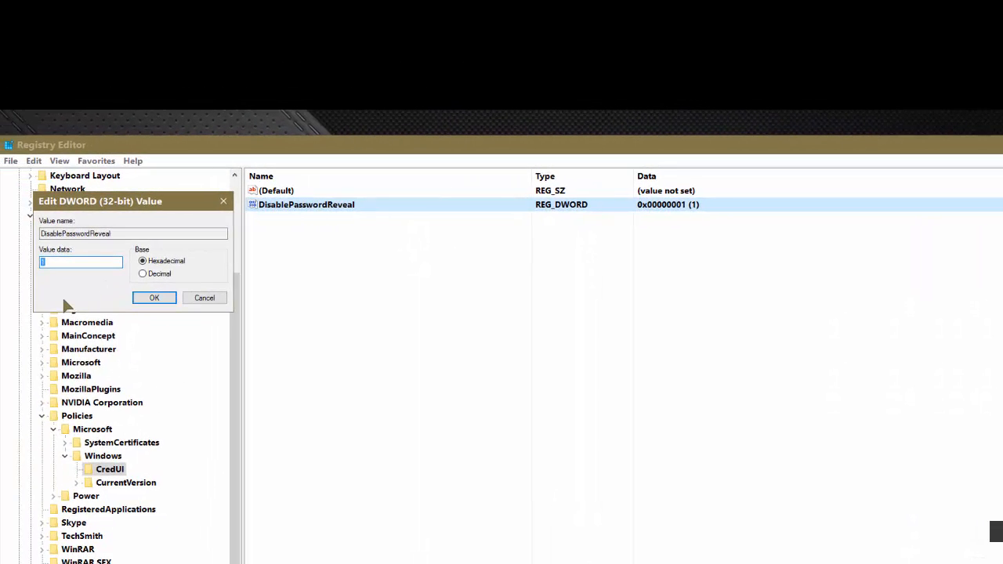
click(153, 298)
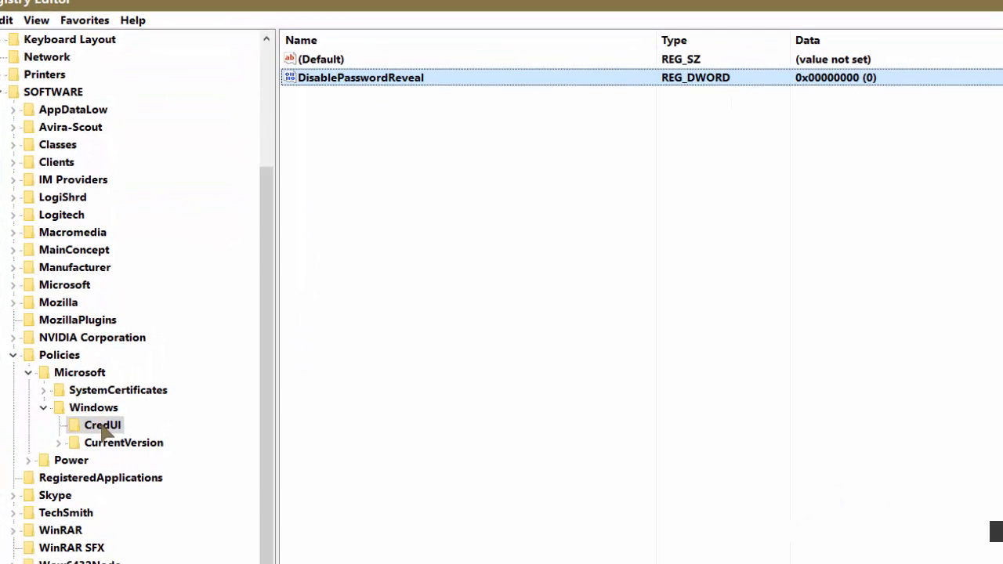
right_click(103, 425)
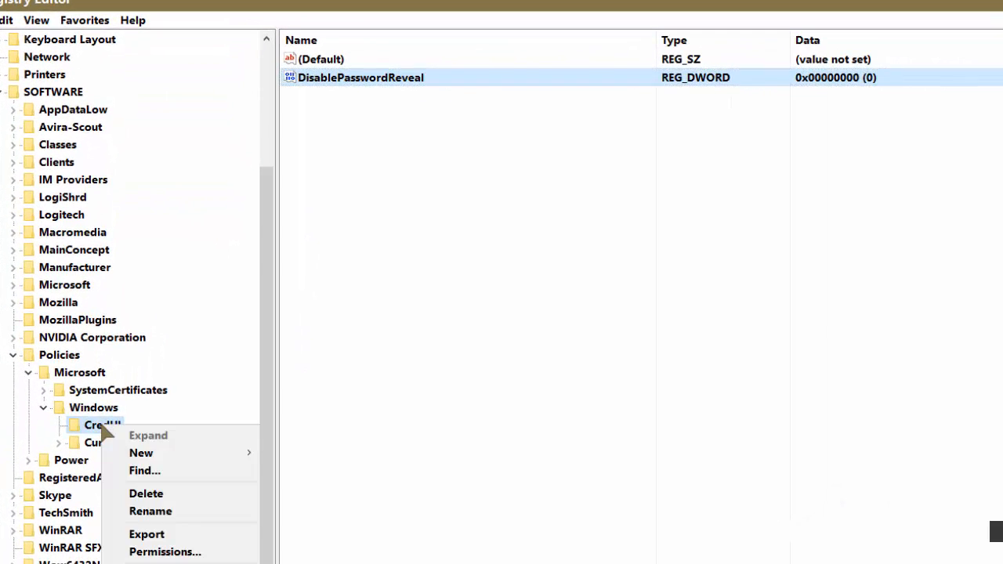
click(146, 494)
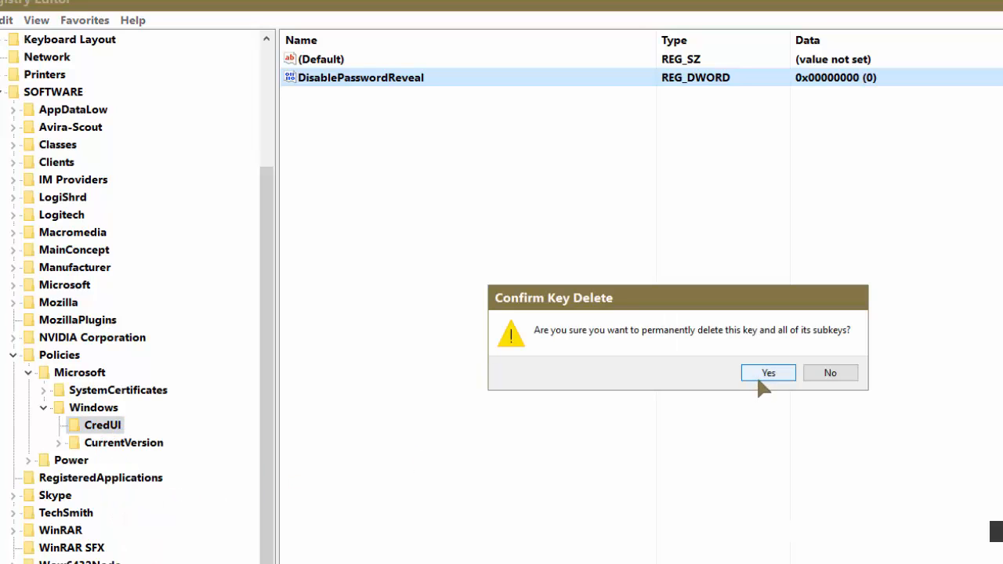
mouse_move(763, 386)
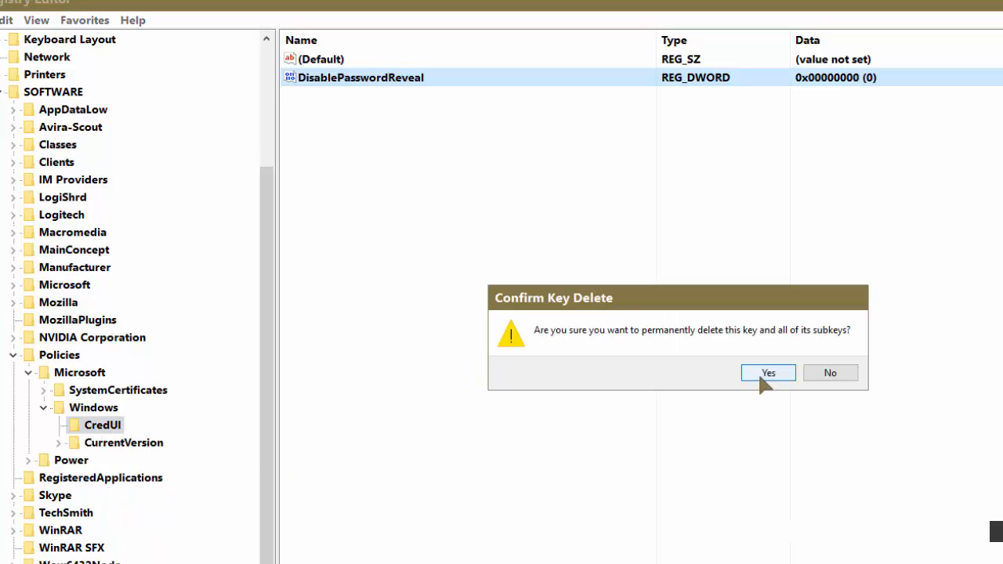
click(767, 372)
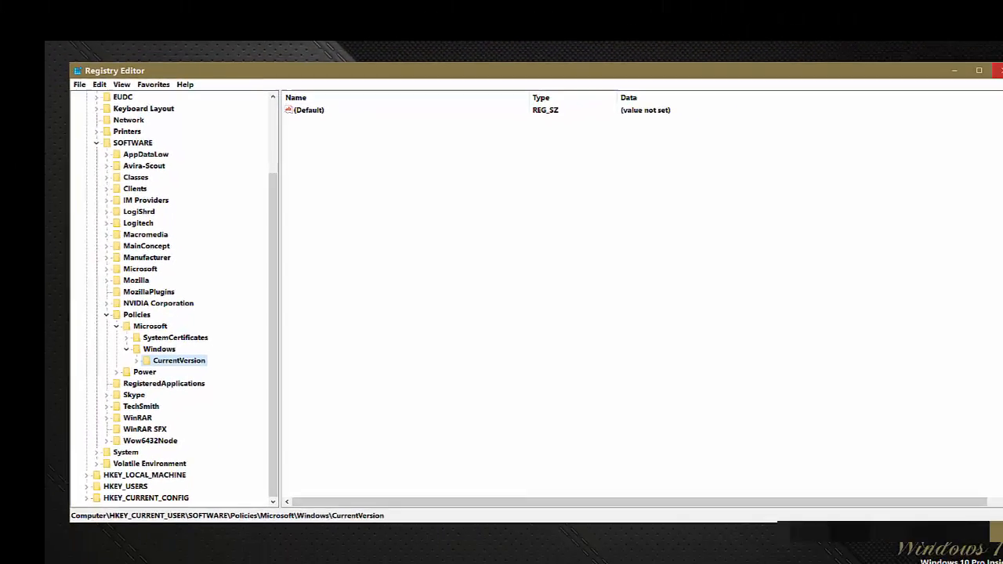